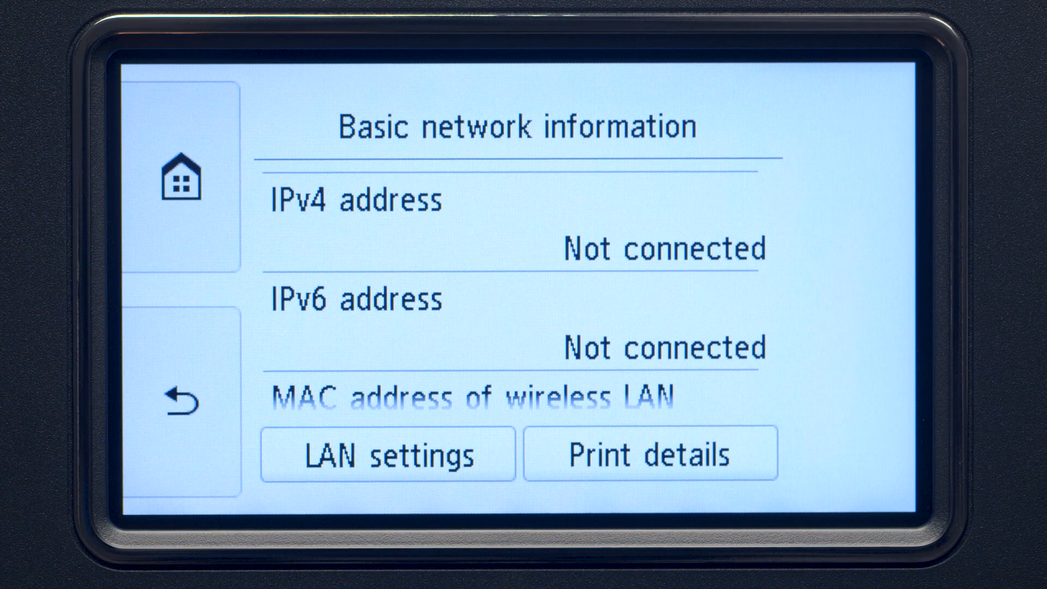
- On the printer panel, go from LAN settings to Wireless LAN and its setup method choices
{"action": "left_click", "coordinate": [388, 454]}
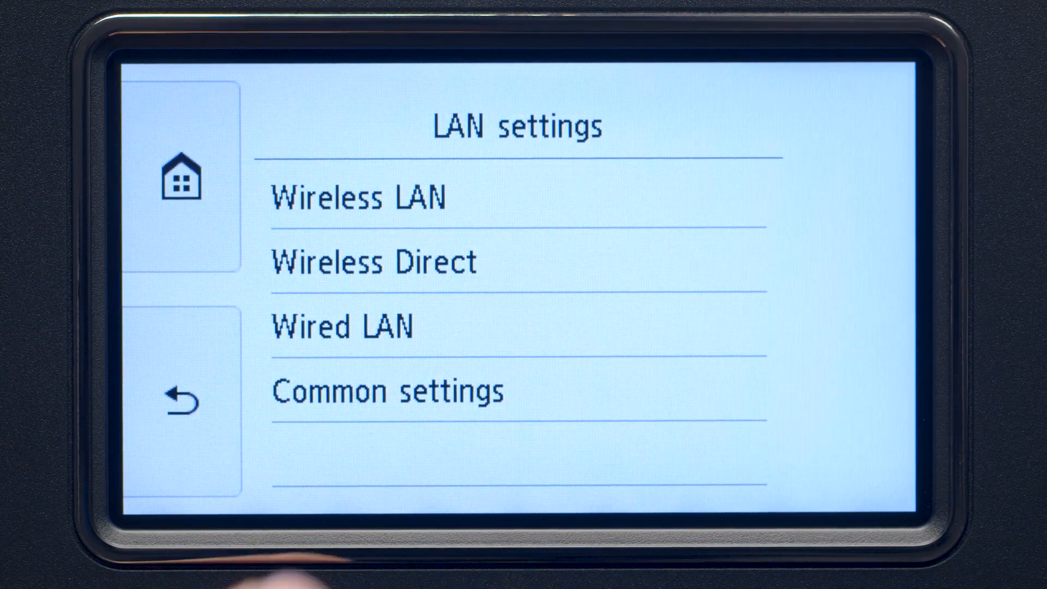
{"action": "left_click", "coordinate": [360, 197]}
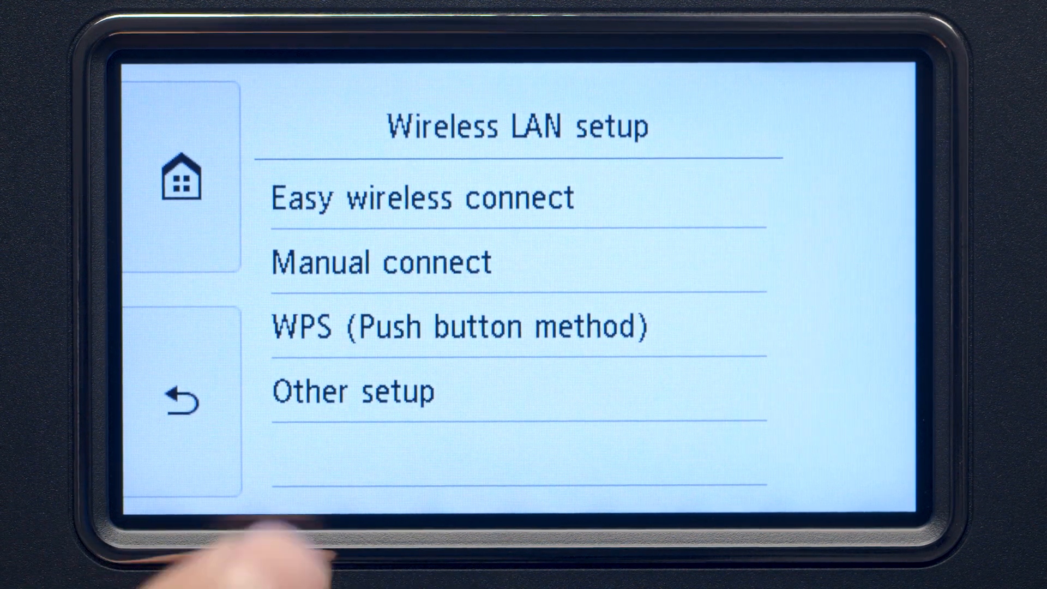
{"action": "left_click", "coordinate": [423, 196]}
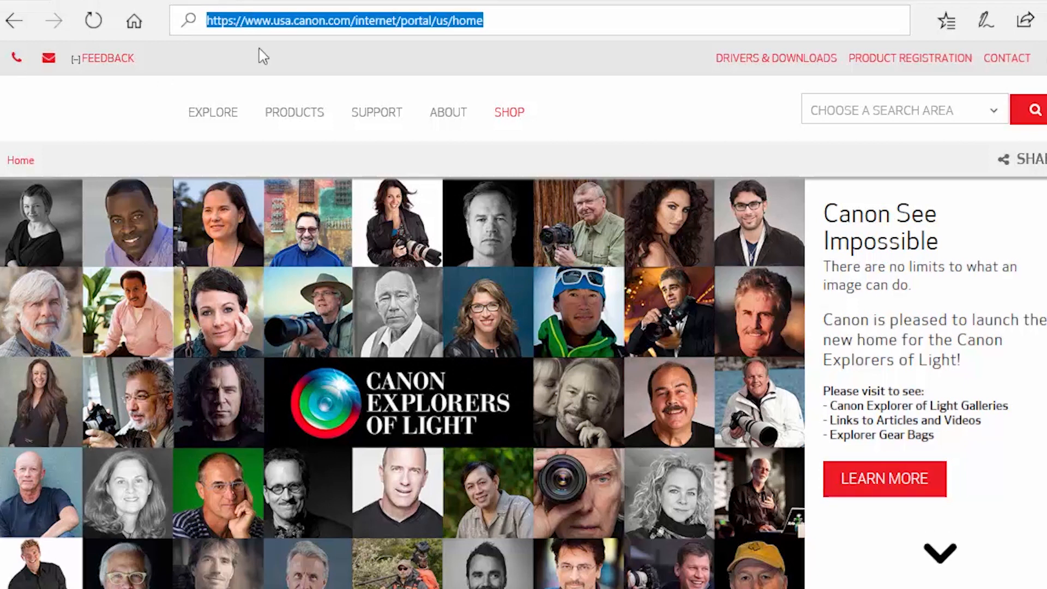
- On ij.start.canon, look up the TR8520 and pick its Windows PC setup download
{"action": "type", "text": "ij.sta"}
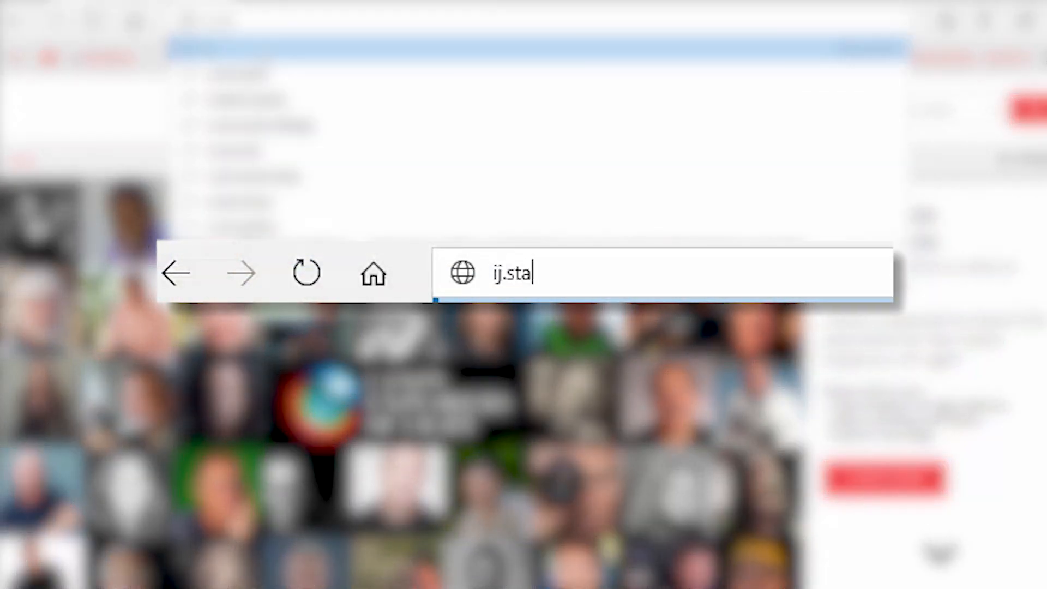
{"action": "type", "text": "rt."}
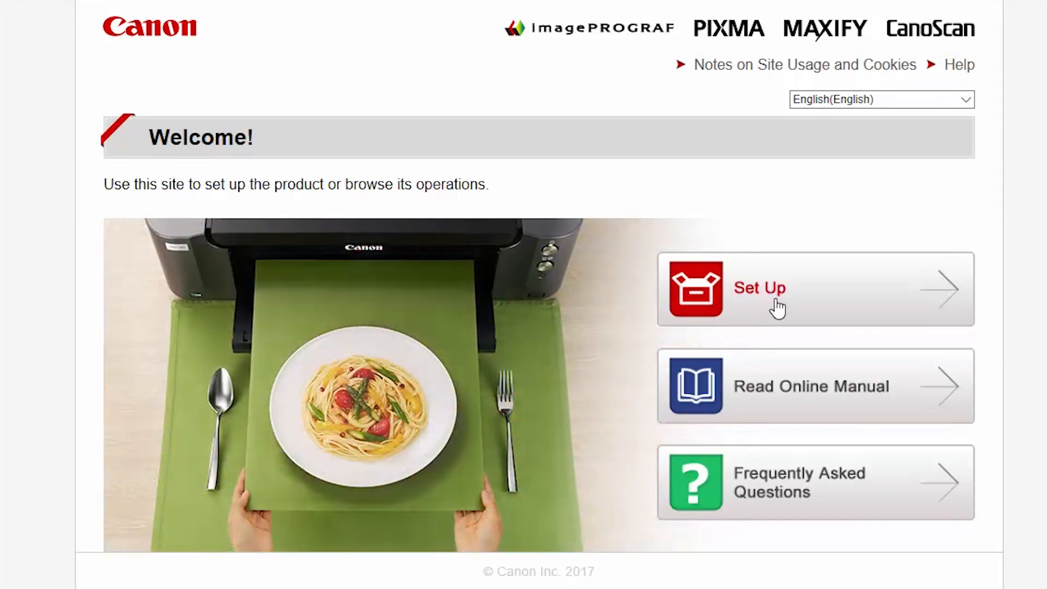
{"action": "left_click", "coordinate": [760, 289]}
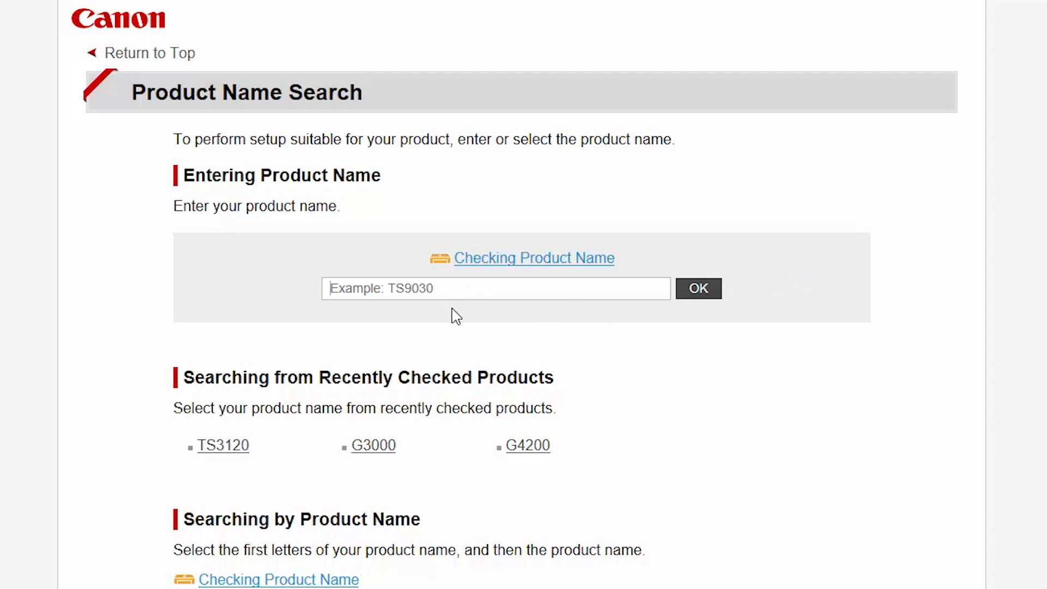
{"action": "type", "text": "TR8520"}
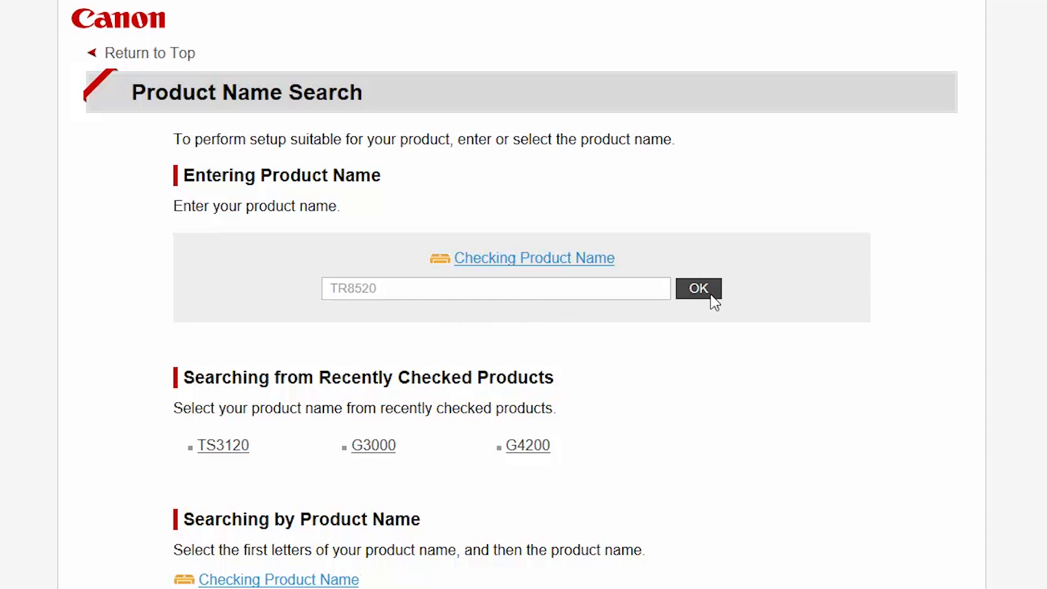
{"action": "left_click", "coordinate": [699, 289]}
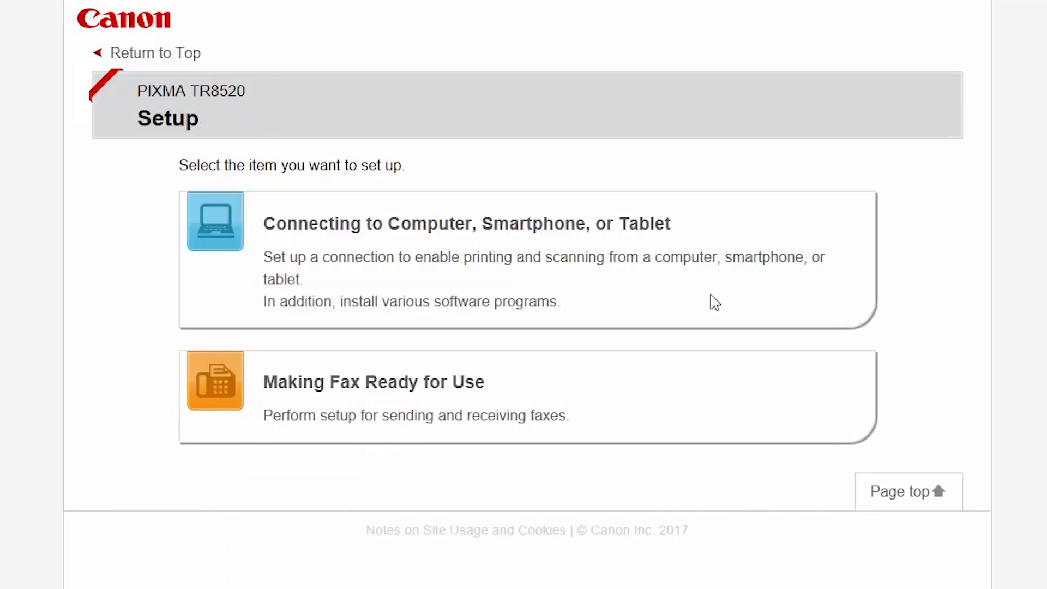
{"action": "mouse_move", "coordinate": [601, 230]}
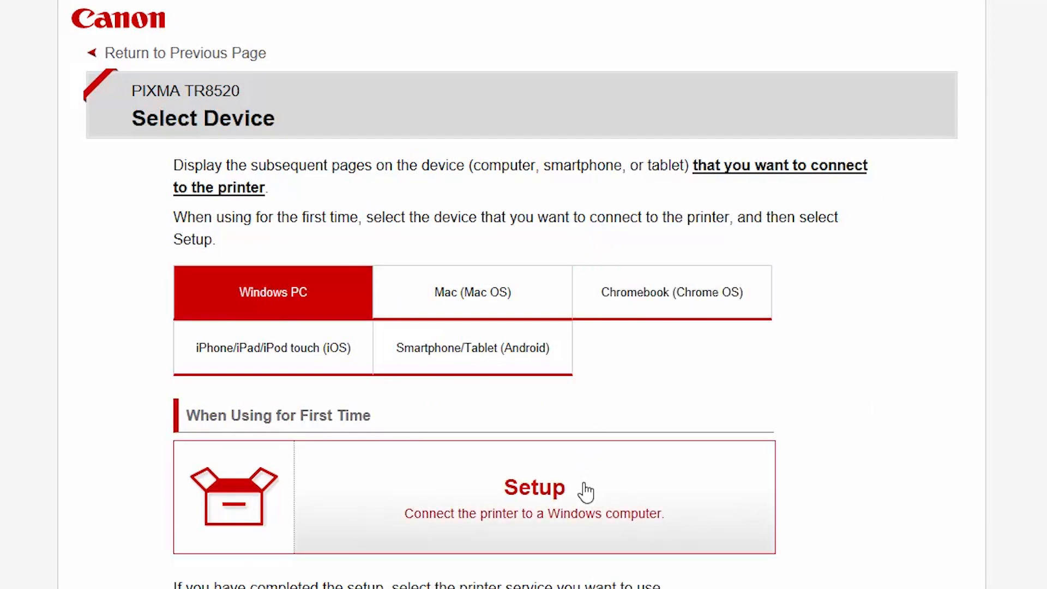
{"action": "left_click", "coordinate": [533, 497]}
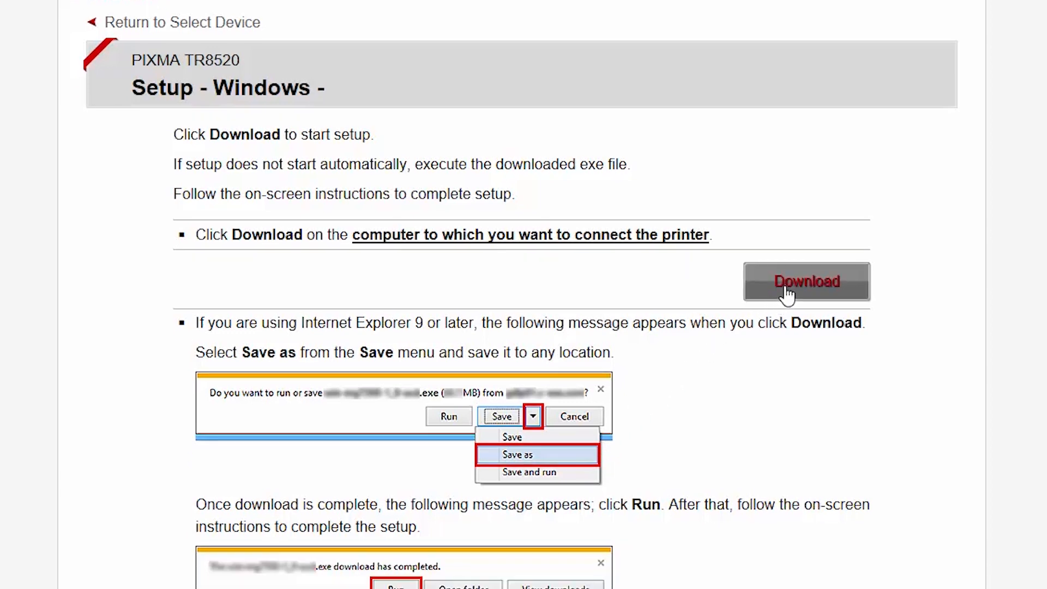
{"action": "scroll", "scroll_direction": "down", "scroll_amount": 3}
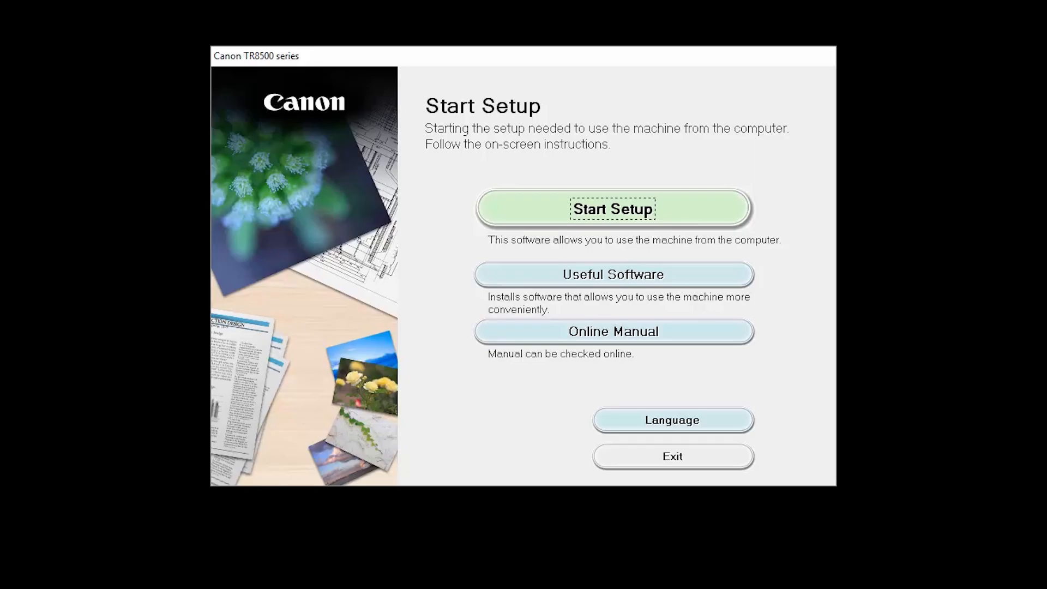
{"action": "mouse_move", "coordinate": [733, 207]}
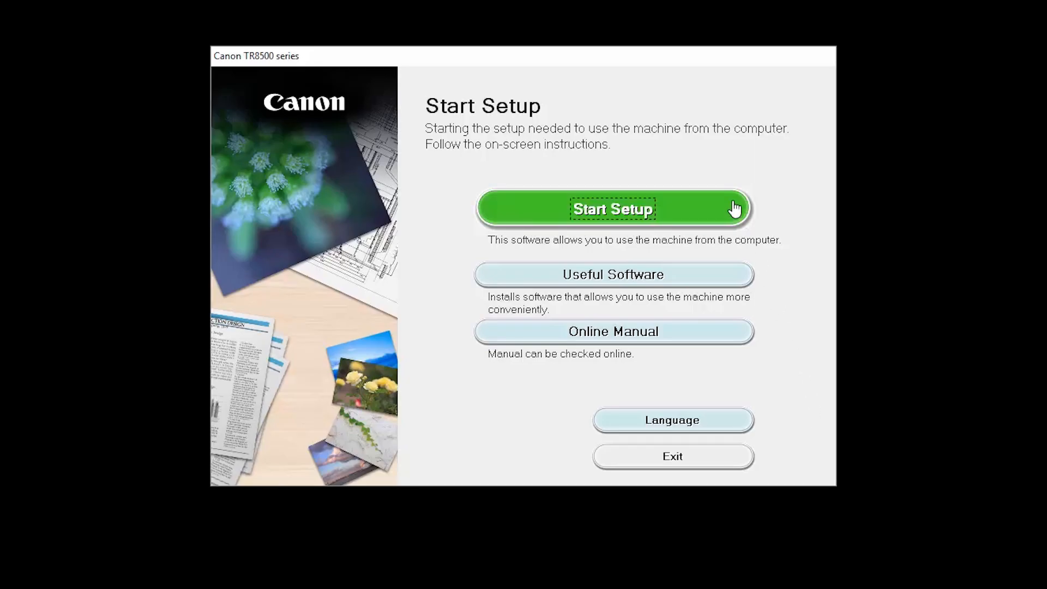
- Start setup, keep United States, accept the license agreement and agree to the Extended Survey Program
{"action": "left_click", "coordinate": [612, 208]}
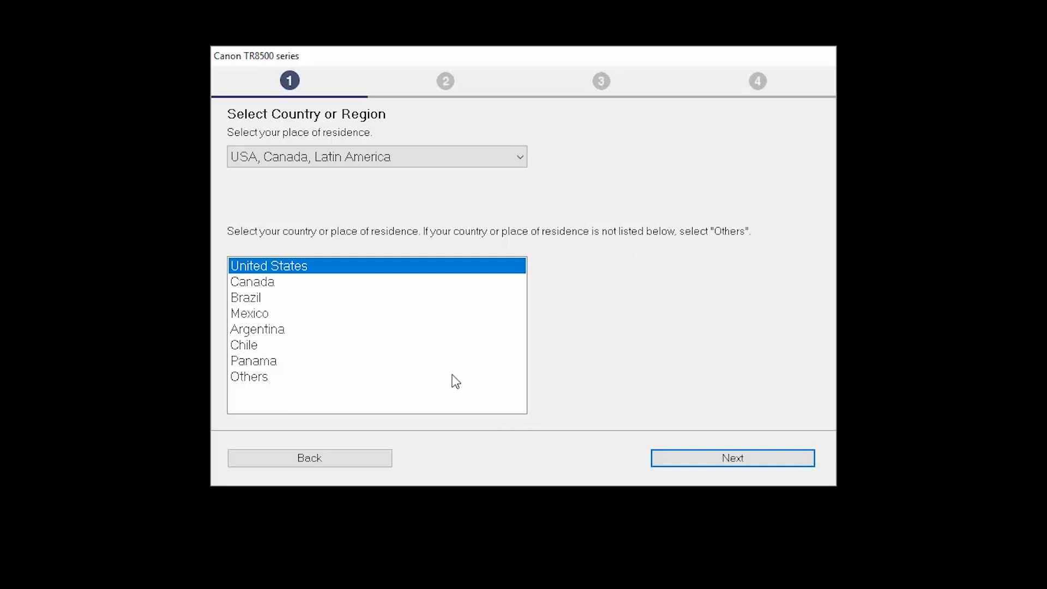
{"action": "mouse_move", "coordinate": [488, 319]}
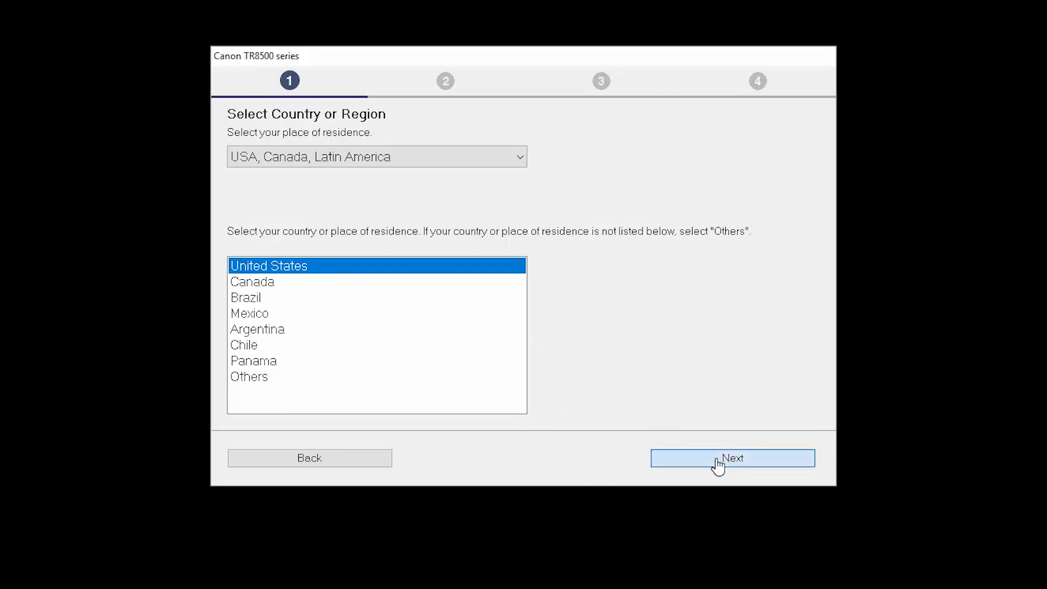
{"action": "left_click", "coordinate": [732, 457]}
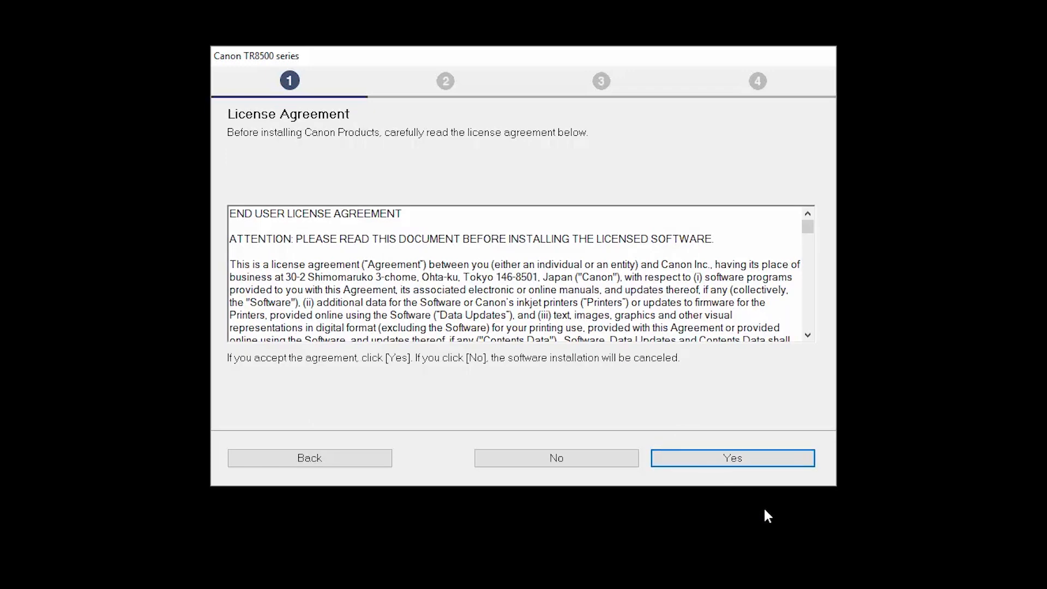
{"action": "mouse_move", "coordinate": [761, 467]}
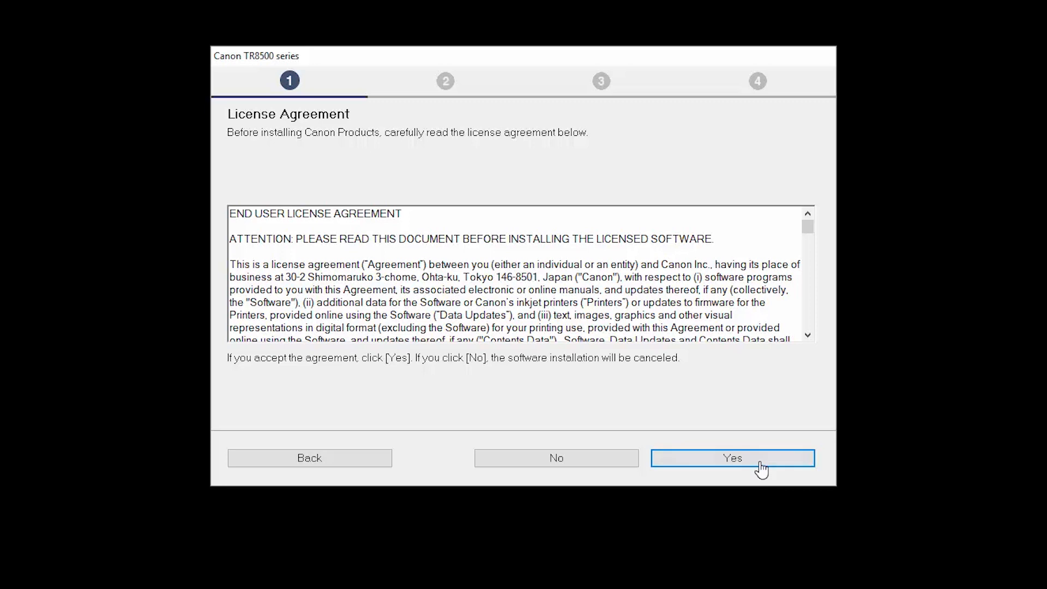
{"action": "left_click", "coordinate": [732, 458]}
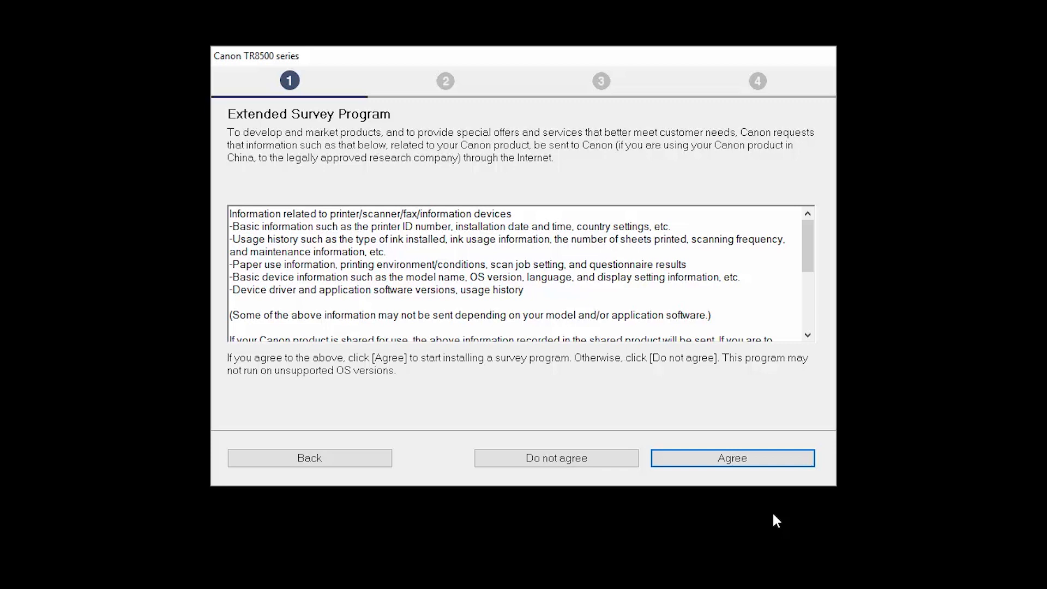
{"action": "mouse_move", "coordinate": [770, 471]}
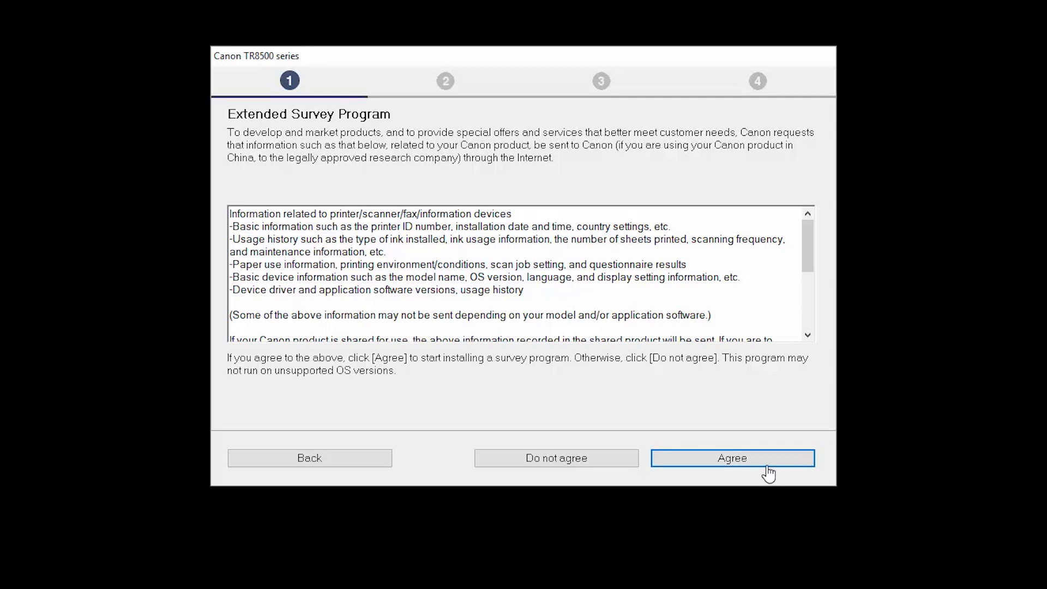
{"action": "left_click", "coordinate": [732, 458]}
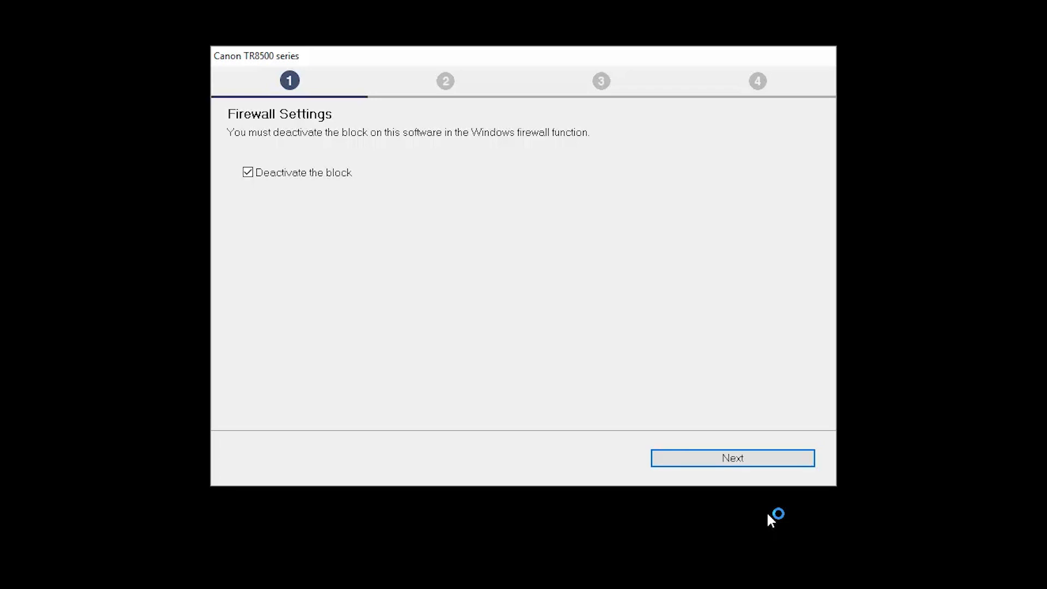
{"action": "mouse_move", "coordinate": [297, 172]}
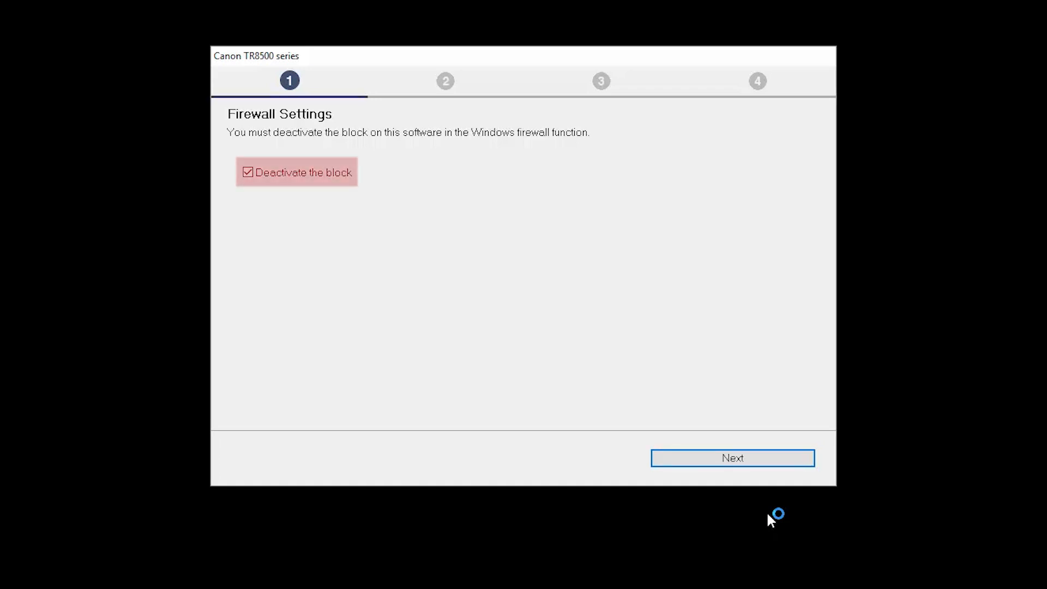
{"action": "mouse_move", "coordinate": [769, 466]}
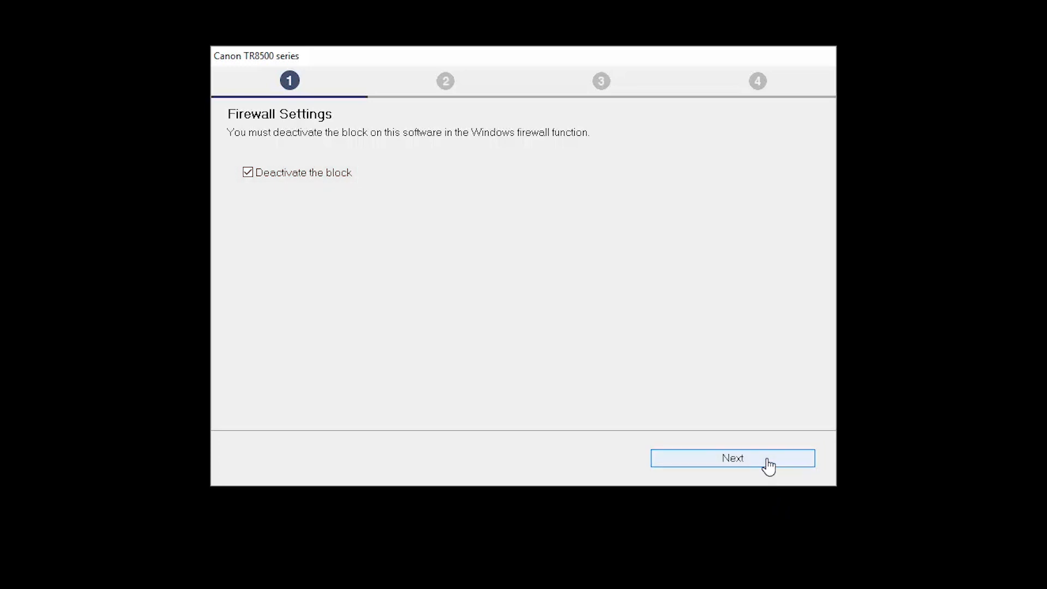
- Deactivate the firewall block and connect the printer to myhomenetwork_2.4Ghz with its network key
{"action": "left_click", "coordinate": [733, 459]}
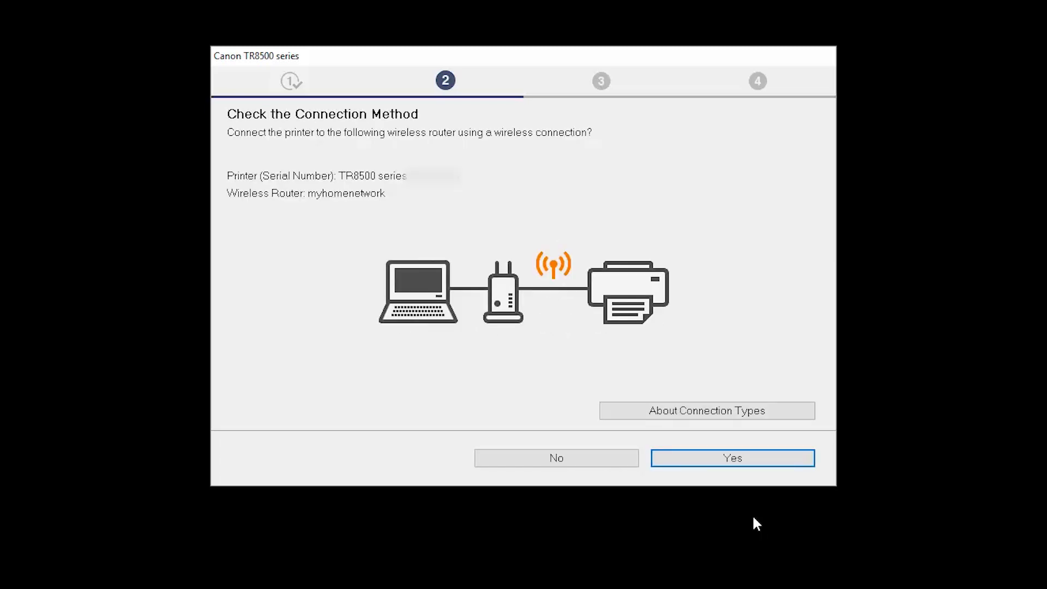
{"action": "mouse_move", "coordinate": [732, 459]}
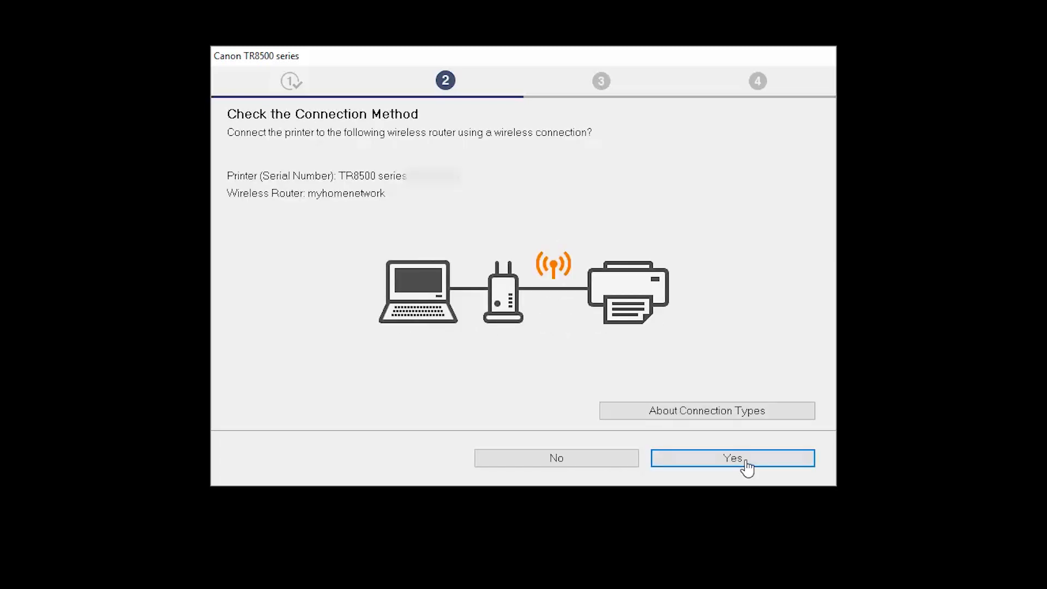
{"action": "left_click", "coordinate": [733, 458]}
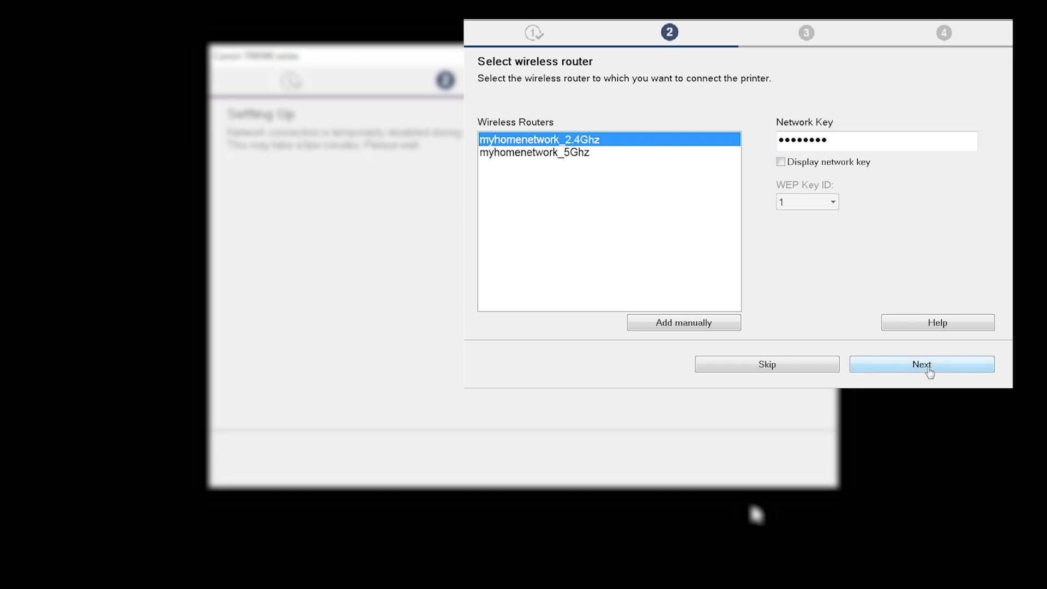
{"action": "left_click", "coordinate": [922, 364]}
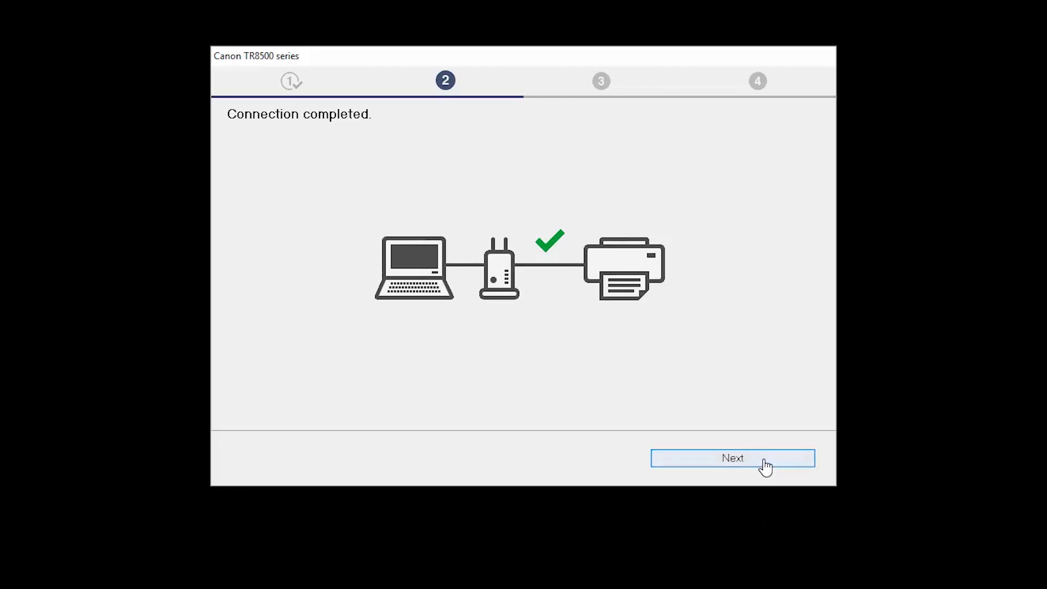
{"action": "left_click", "coordinate": [732, 458]}
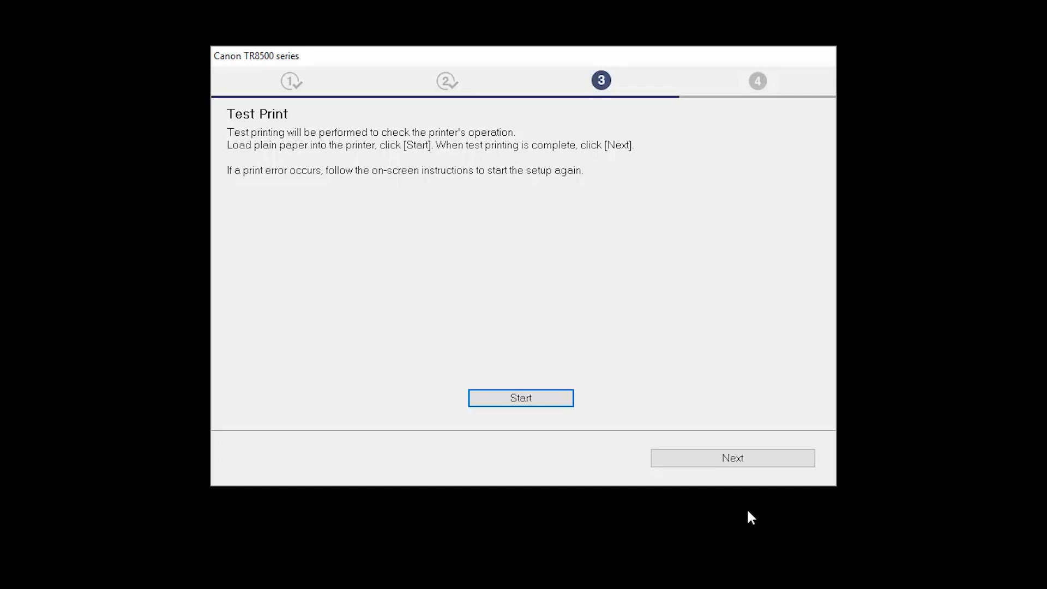
{"action": "mouse_move", "coordinate": [683, 512]}
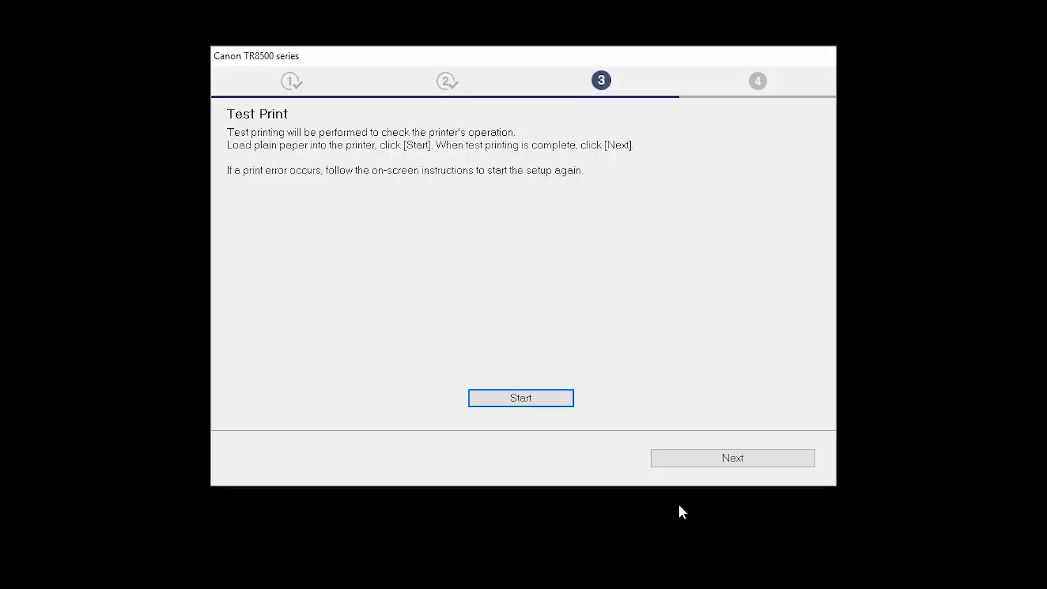
{"action": "mouse_move", "coordinate": [521, 399]}
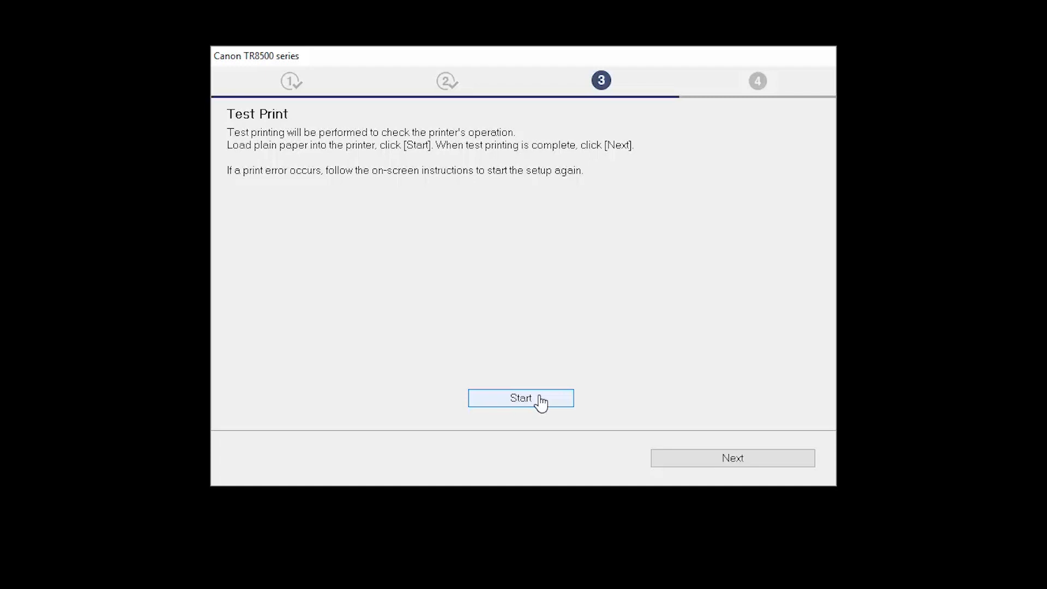
{"action": "mouse_move", "coordinate": [732, 458]}
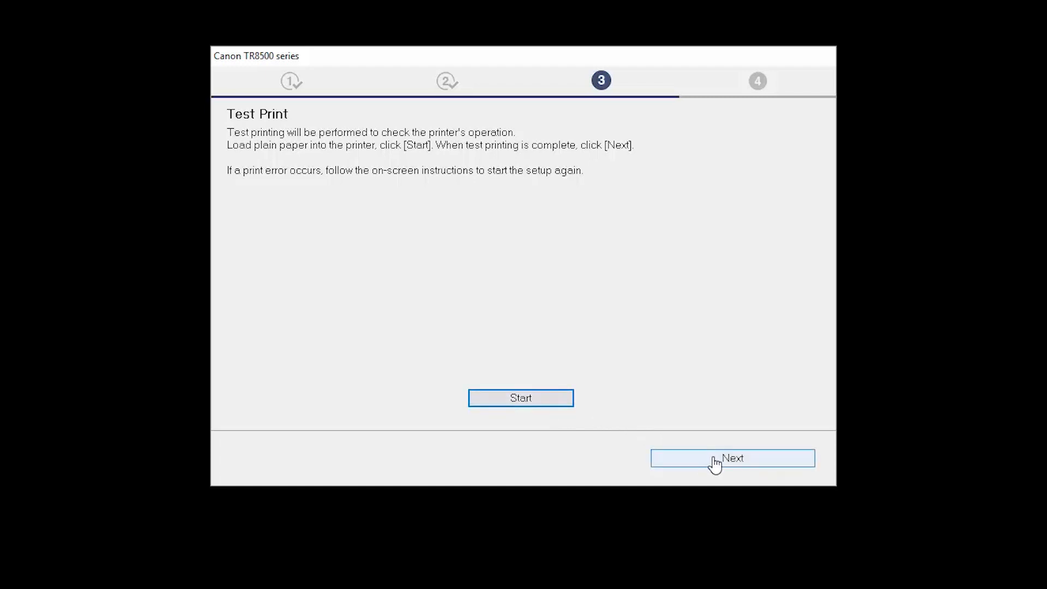
- Finish the test print and continue to Setup Complete with the printer as default
{"action": "left_click", "coordinate": [733, 458]}
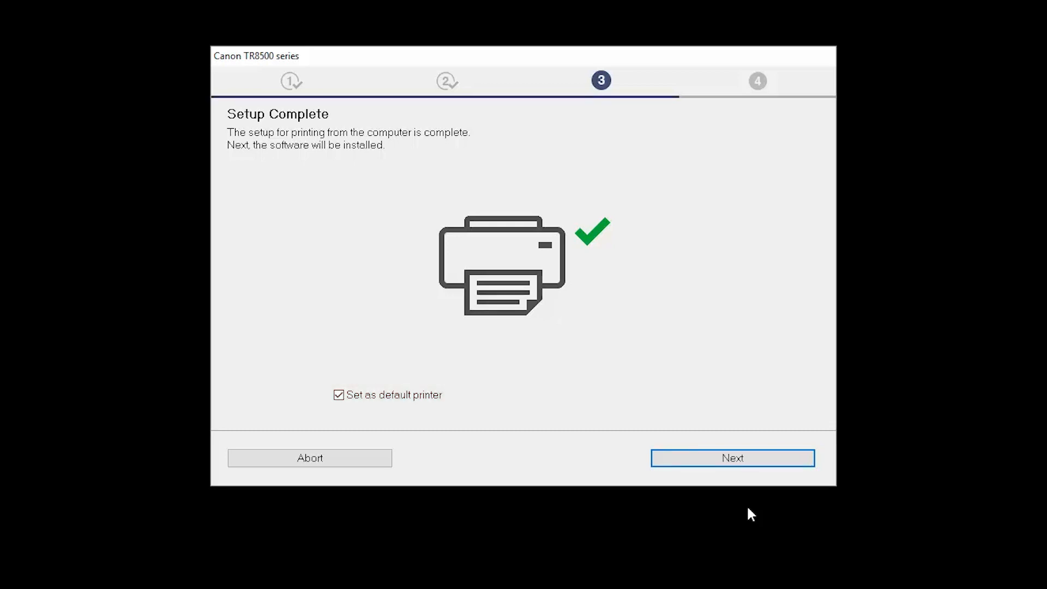
{"action": "mouse_move", "coordinate": [732, 462]}
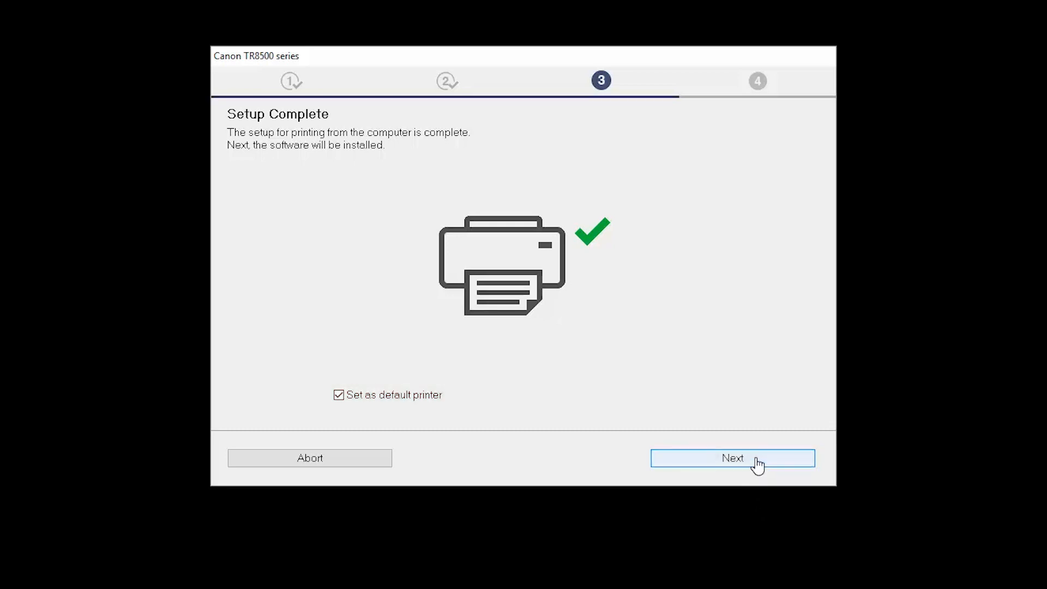
- Install the preselected software list, skip smartphone setup and skip user registration
{"action": "left_click", "coordinate": [732, 458]}
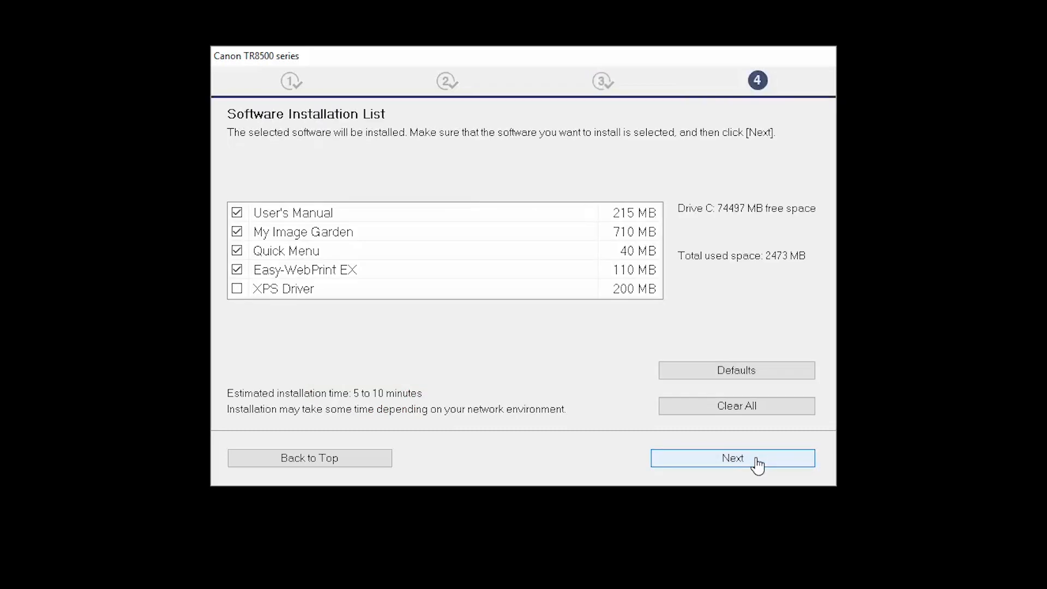
{"action": "mouse_move", "coordinate": [757, 509]}
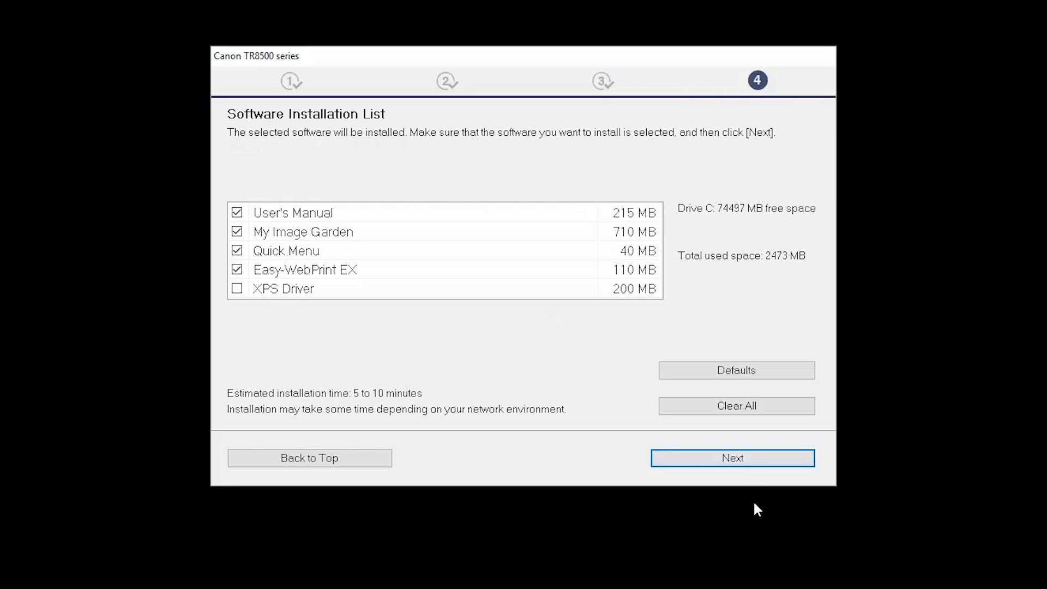
{"action": "mouse_move", "coordinate": [756, 495]}
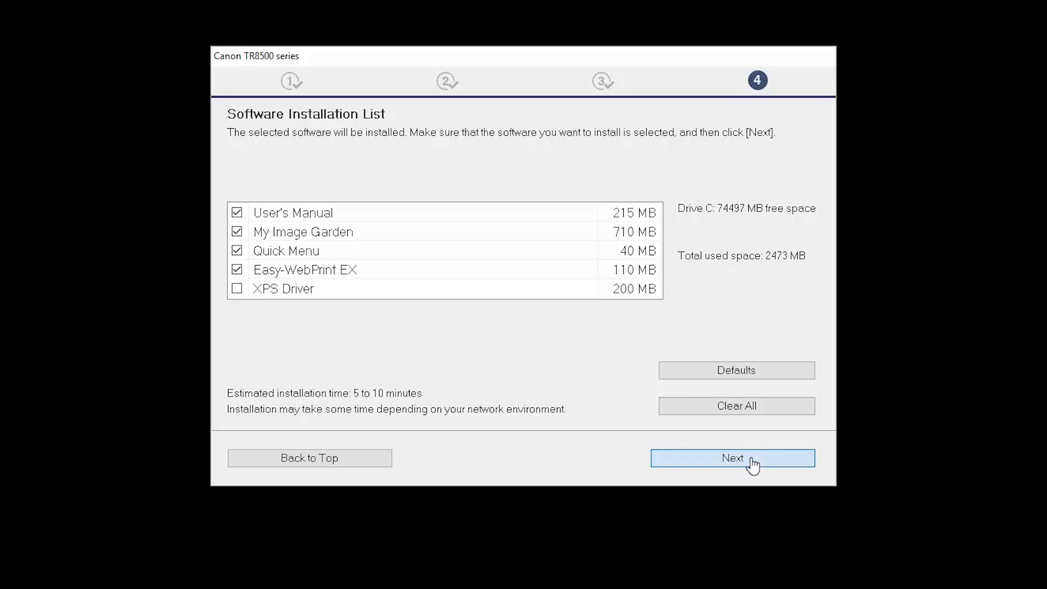
{"action": "left_click", "coordinate": [733, 458]}
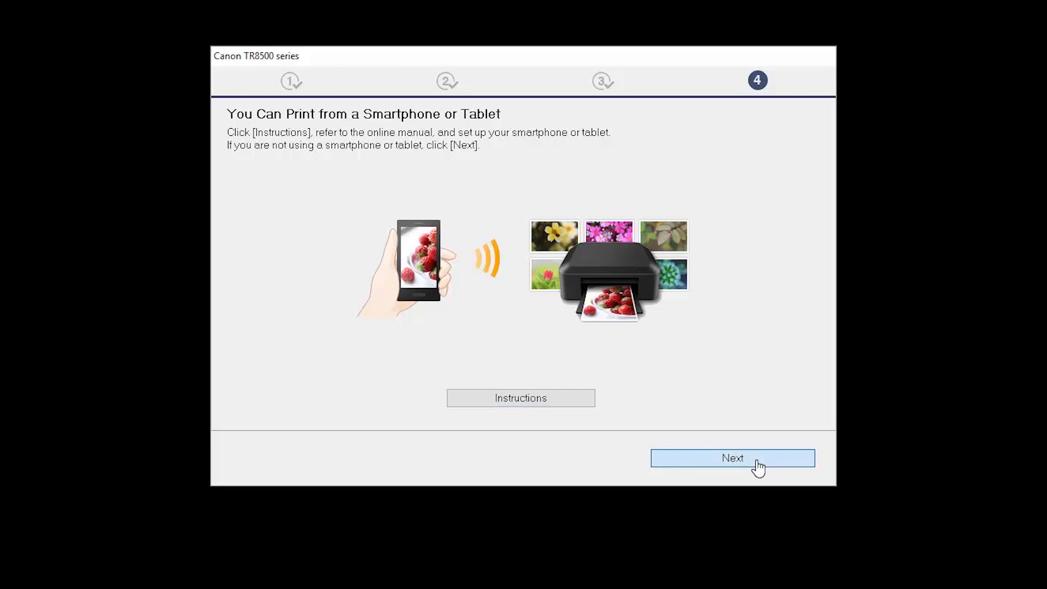
{"action": "left_click", "coordinate": [732, 458]}
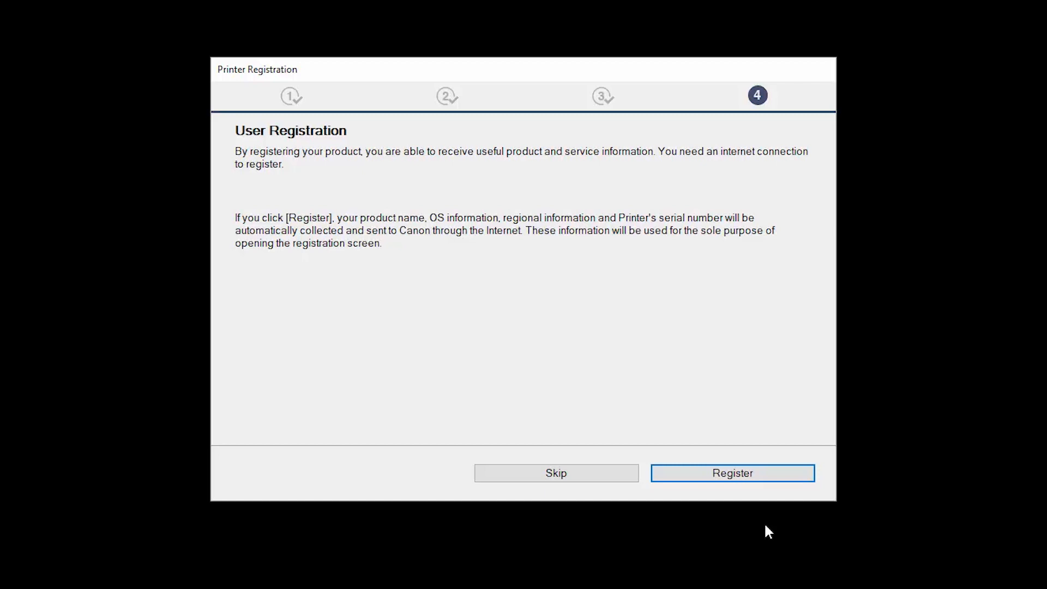
{"action": "left_click", "coordinate": [732, 473]}
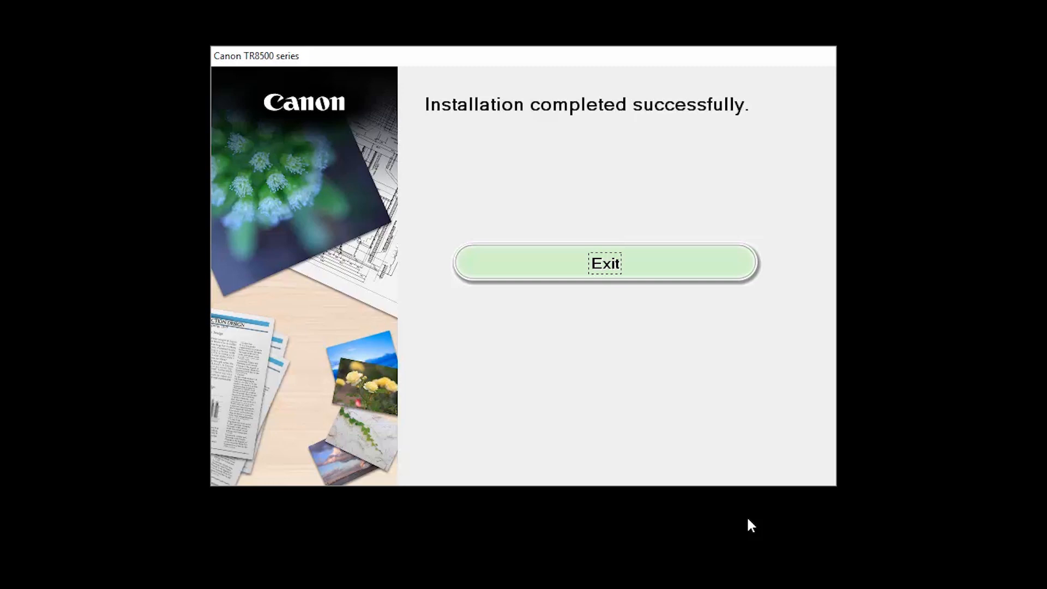
{"action": "mouse_move", "coordinate": [672, 280]}
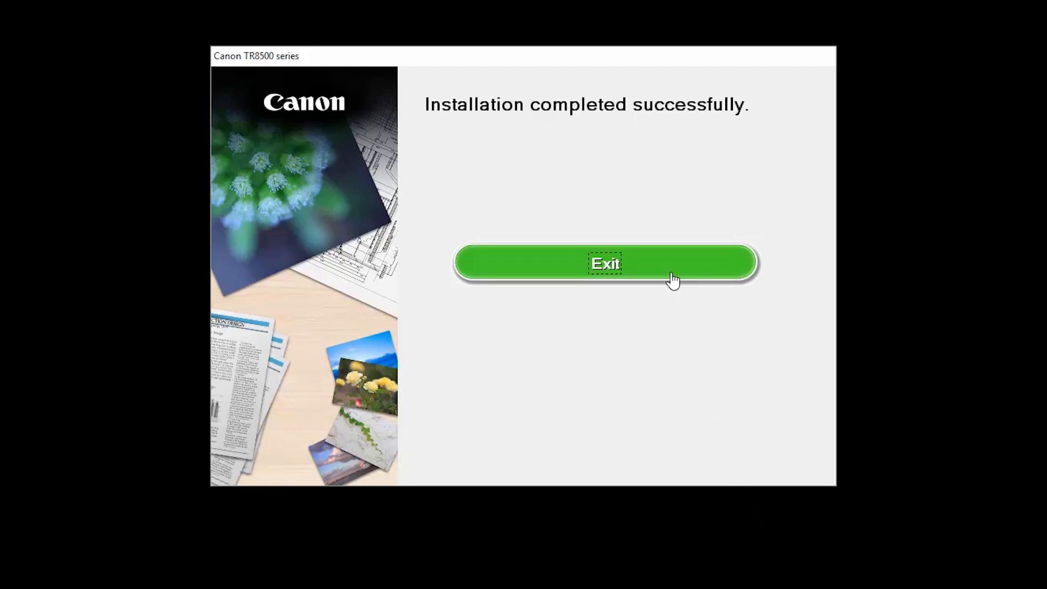